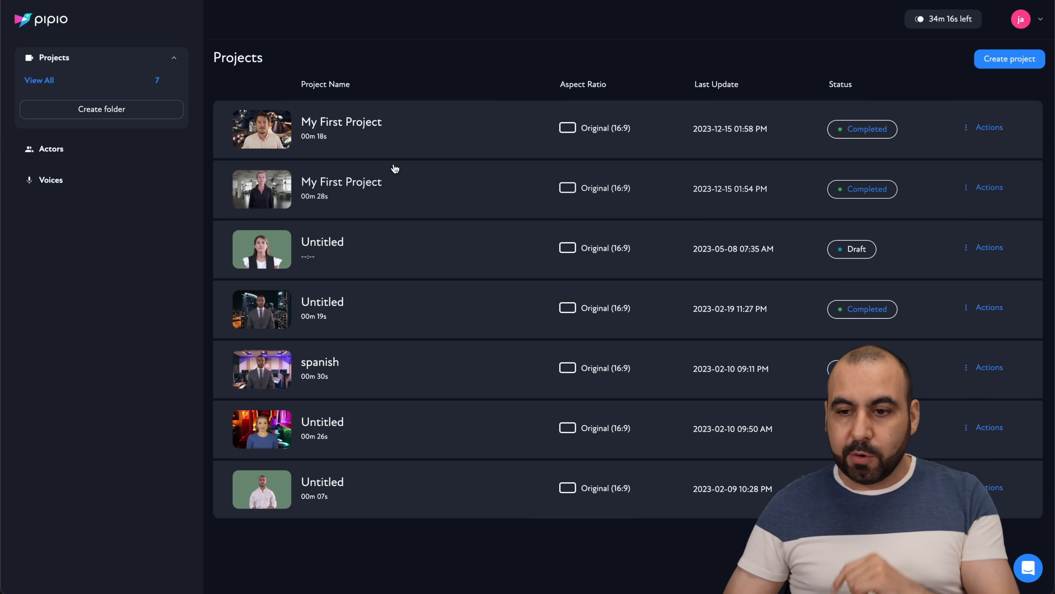
- Watch the finished My First Project video from its options menu, then close the preview
left_click(989, 127)
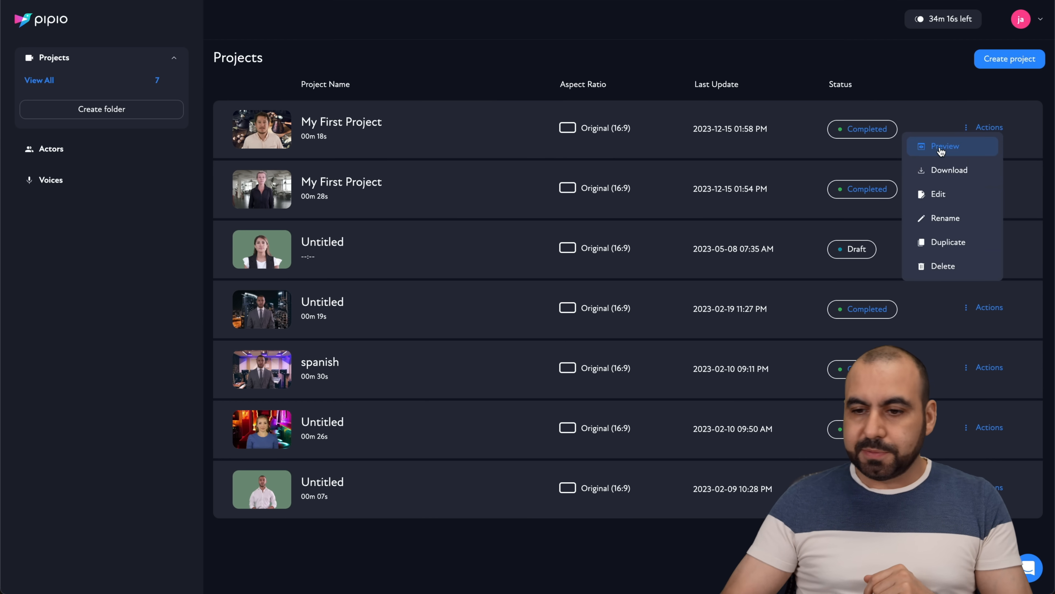
left_click(945, 146)
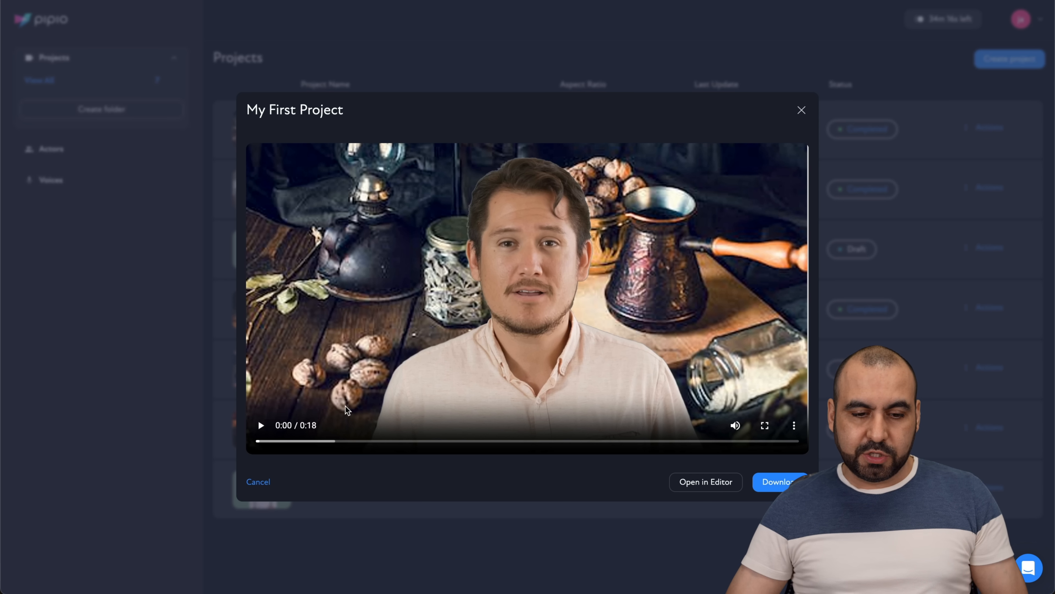
left_click(261, 425)
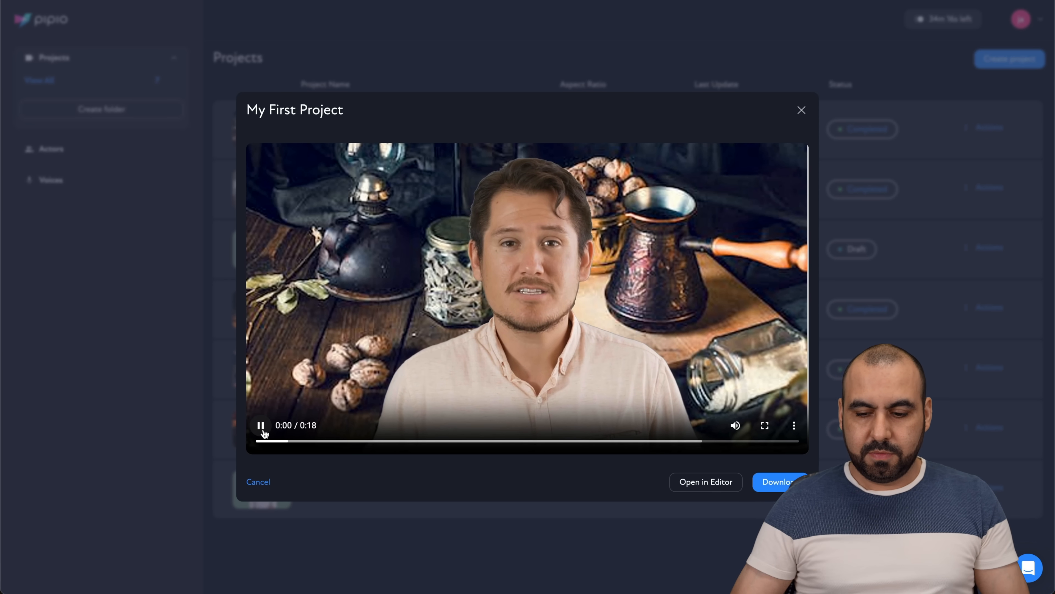
left_click(800, 110)
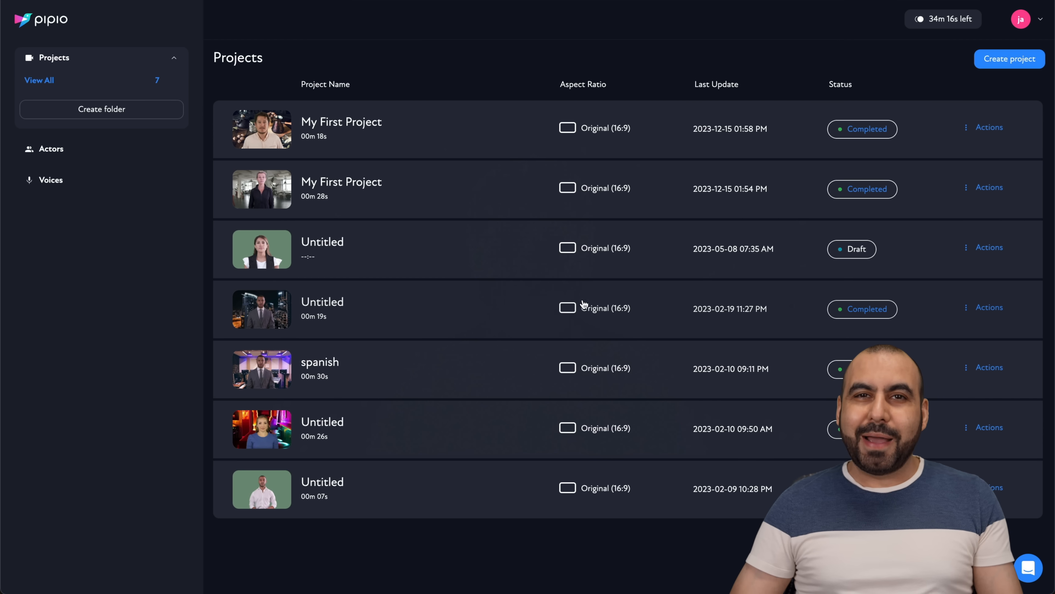
mouse_move(953, 203)
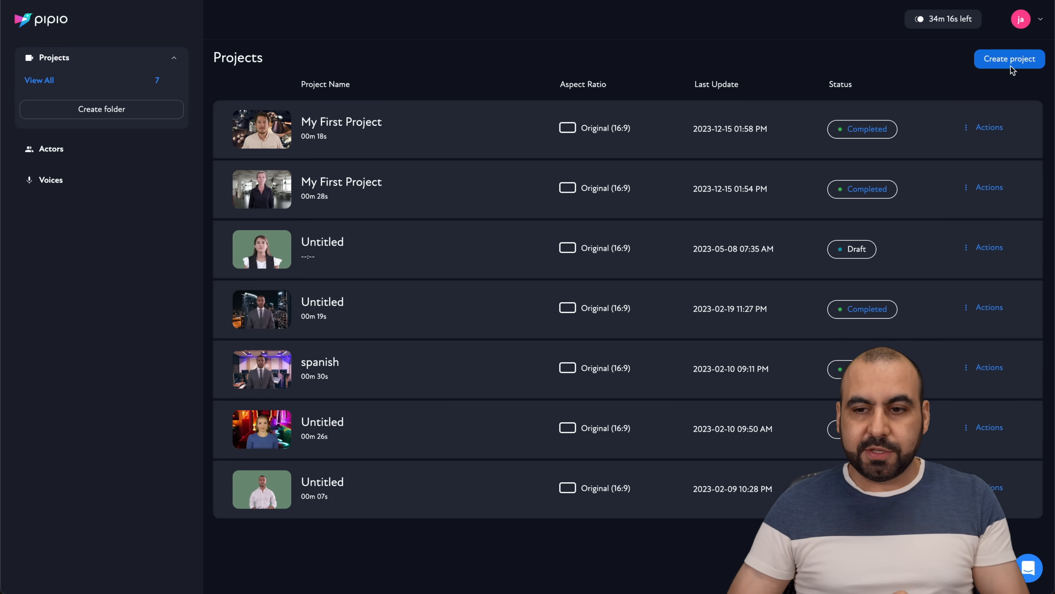
- Start a new project, sample a stock actor and place Aliyah into the scene
left_click(341, 122)
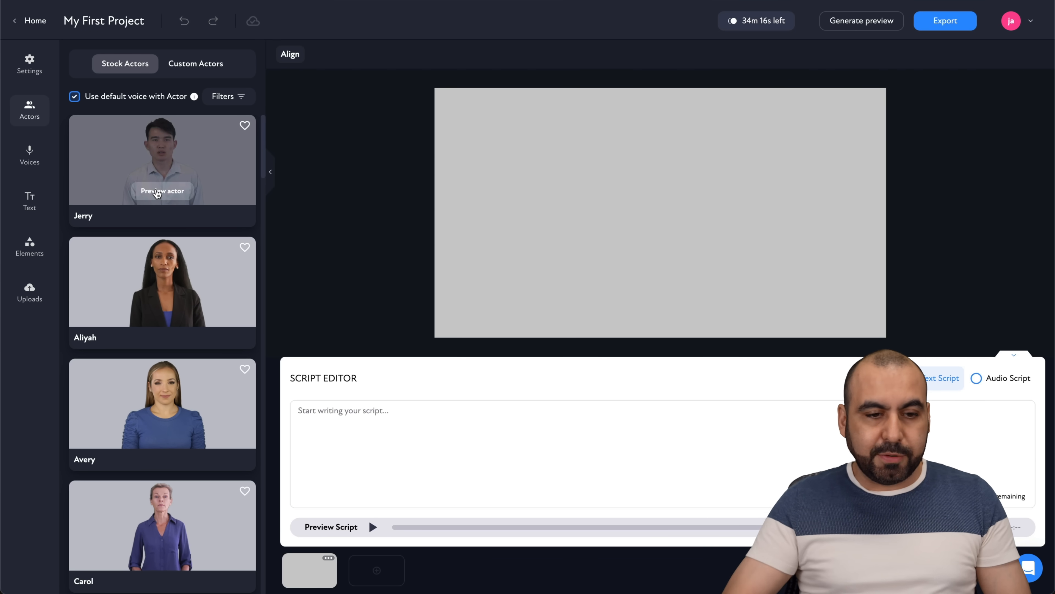
left_click(162, 191)
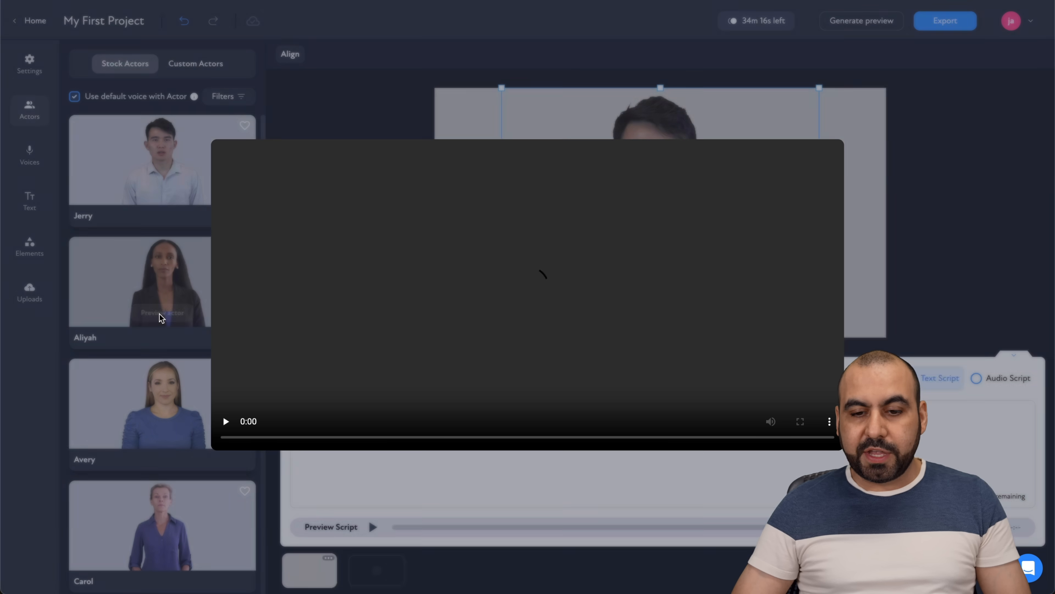
left_click(225, 421)
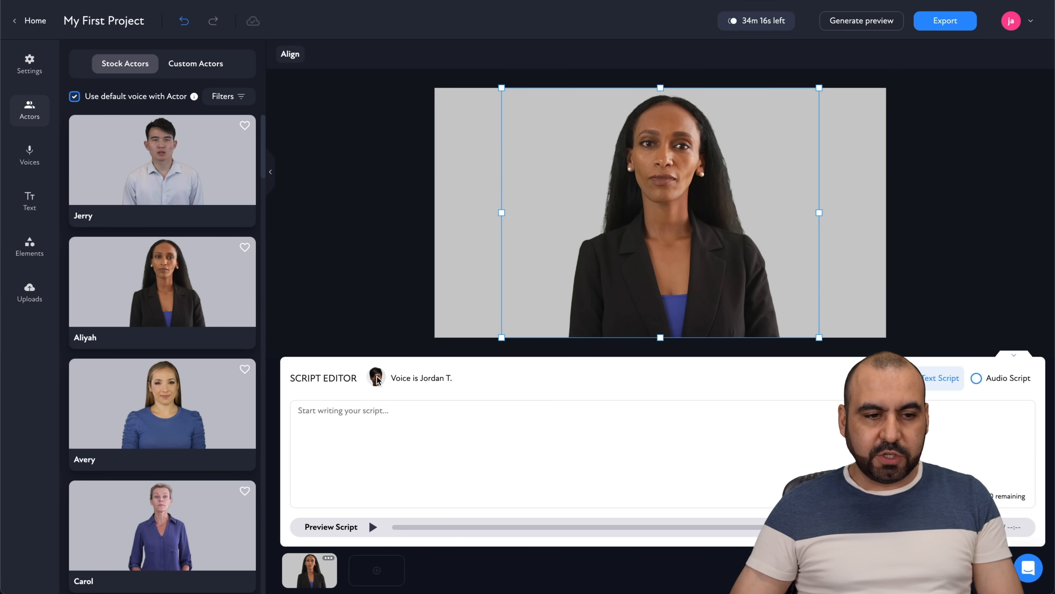
left_click(29, 156)
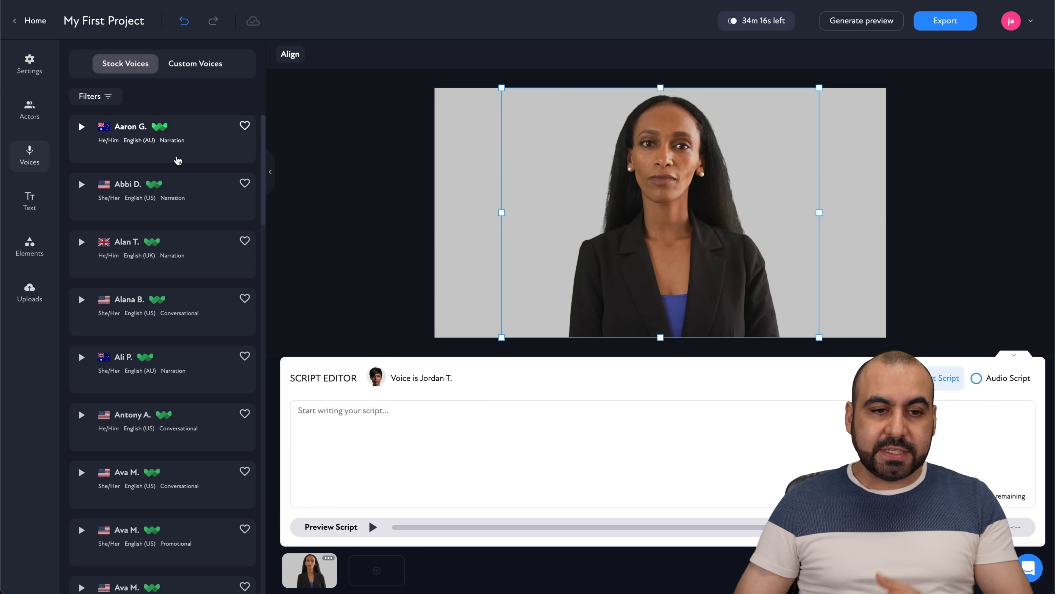
- Browse the voice filters, close them and listen to the Aaron G. voice sample
left_click(96, 96)
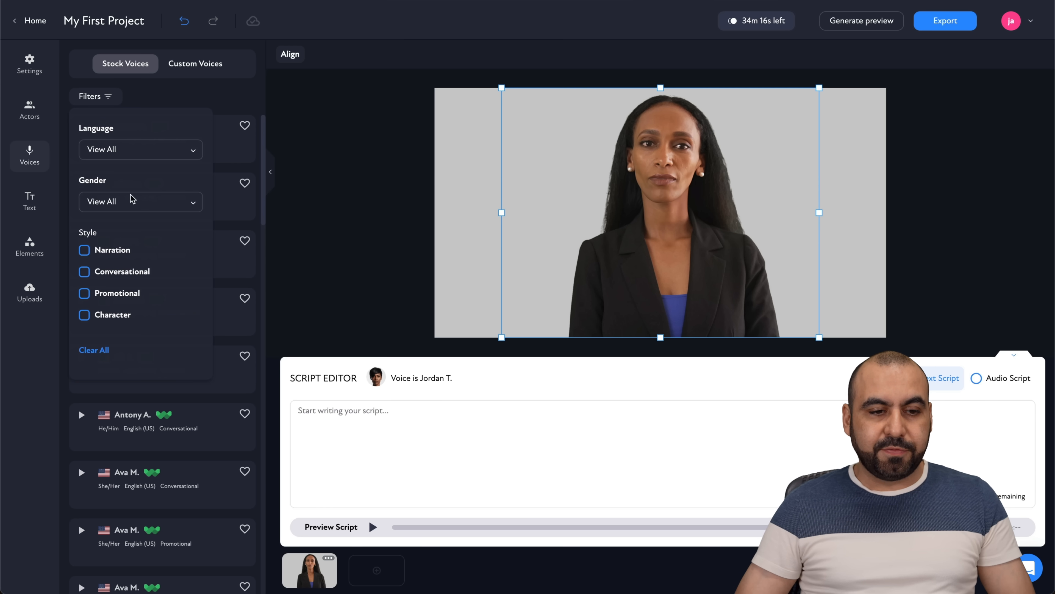
left_click(141, 149)
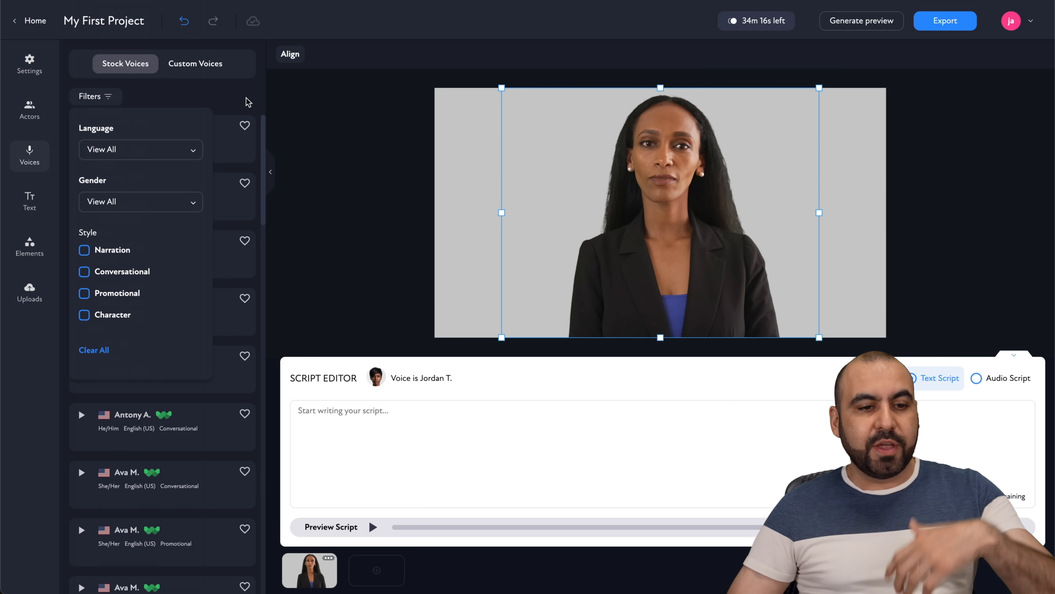
left_click(90, 95)
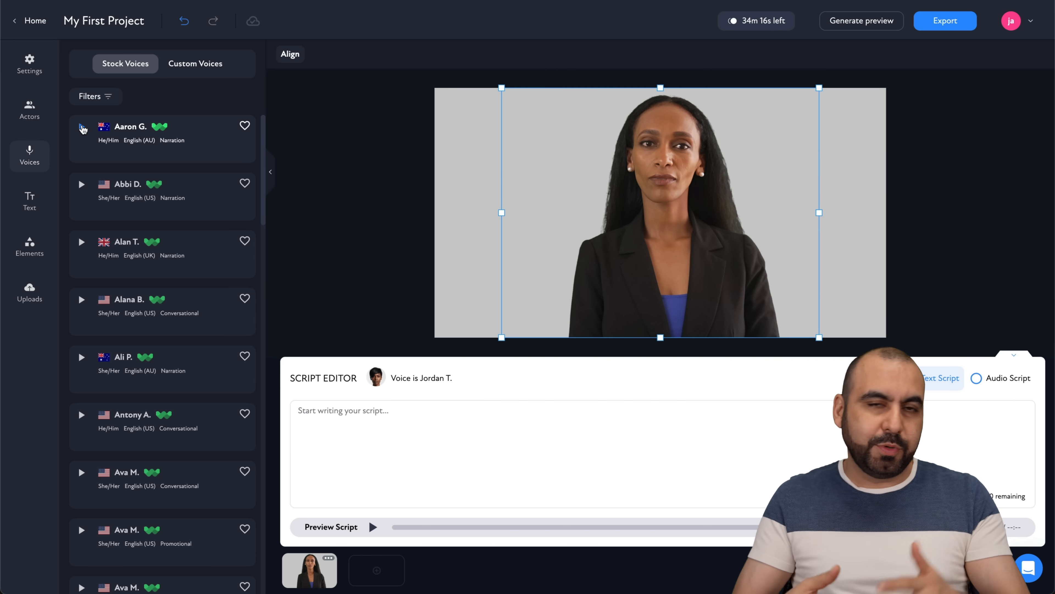
left_click(95, 96)
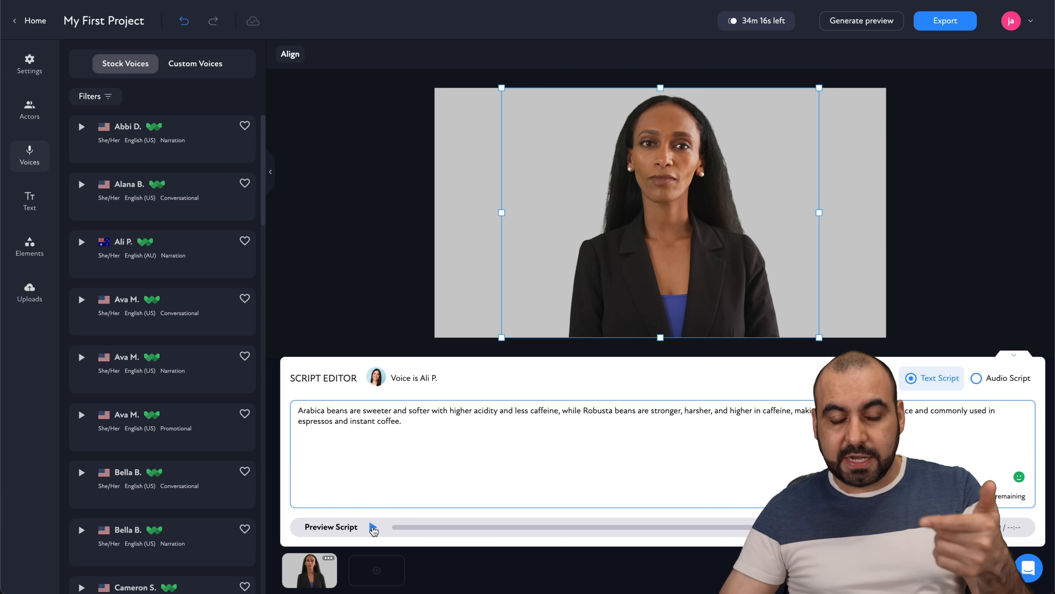
left_click(372, 527)
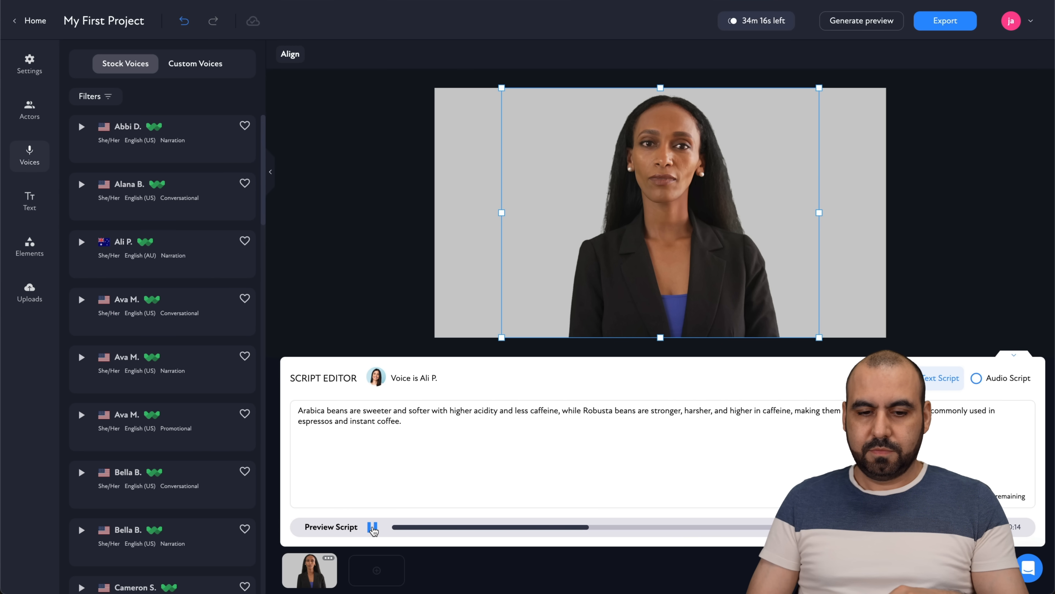
left_click(372, 527)
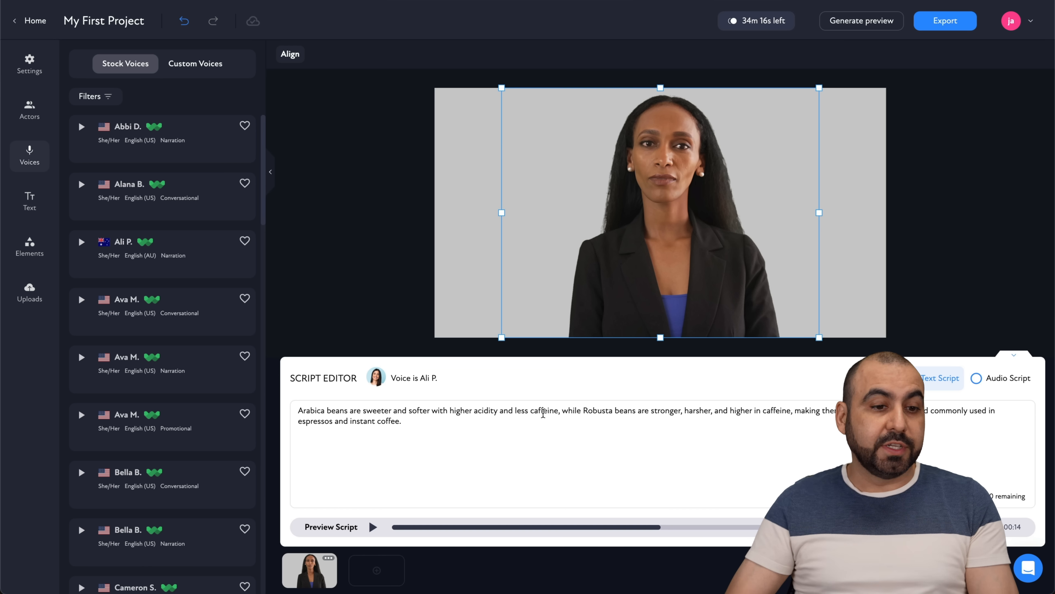
left_click(29, 201)
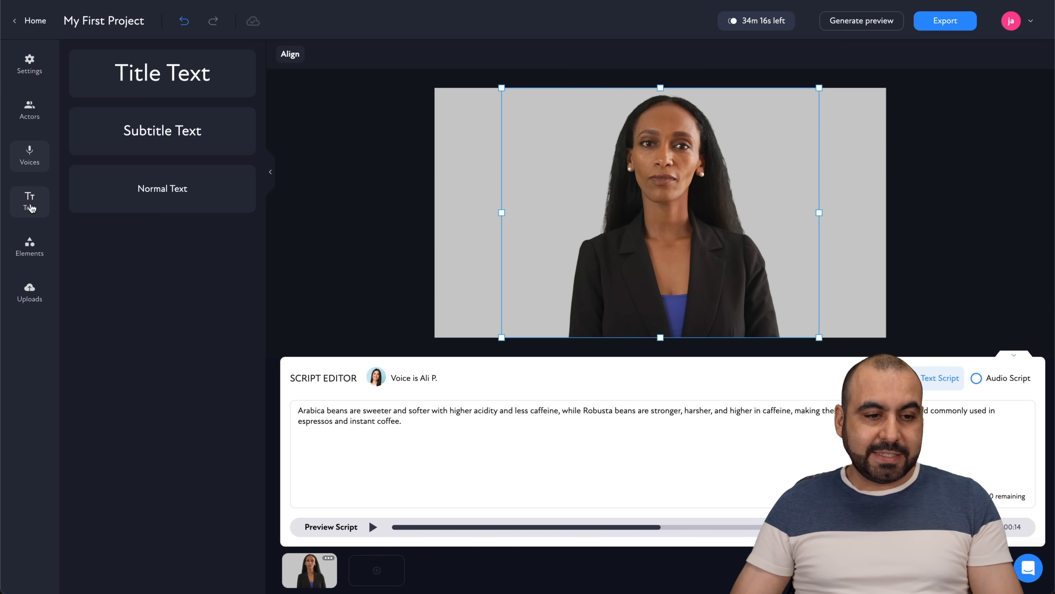
- Add a Title Text reading 'ALI' and place it in the lower left of the scene
left_click(162, 73)
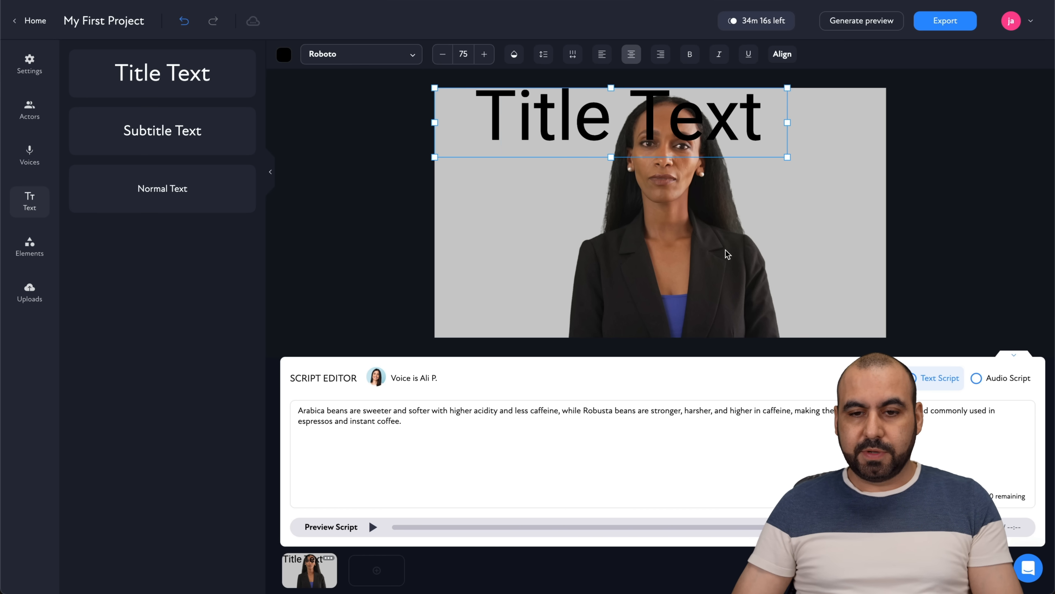
left_click_drag(610, 123, 629, 290)
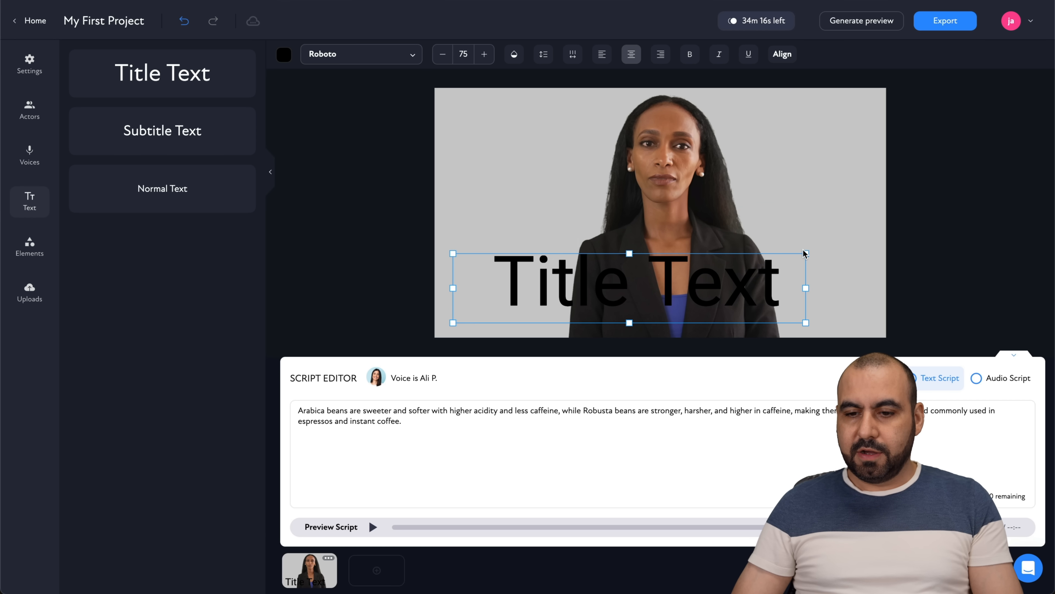
type("ALI")
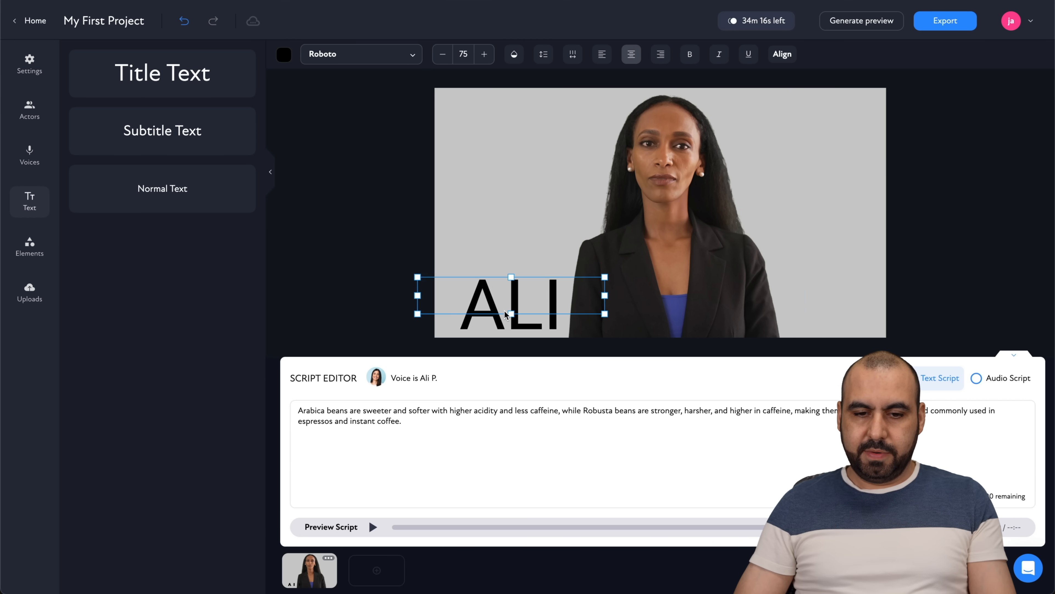
left_click(450, 276)
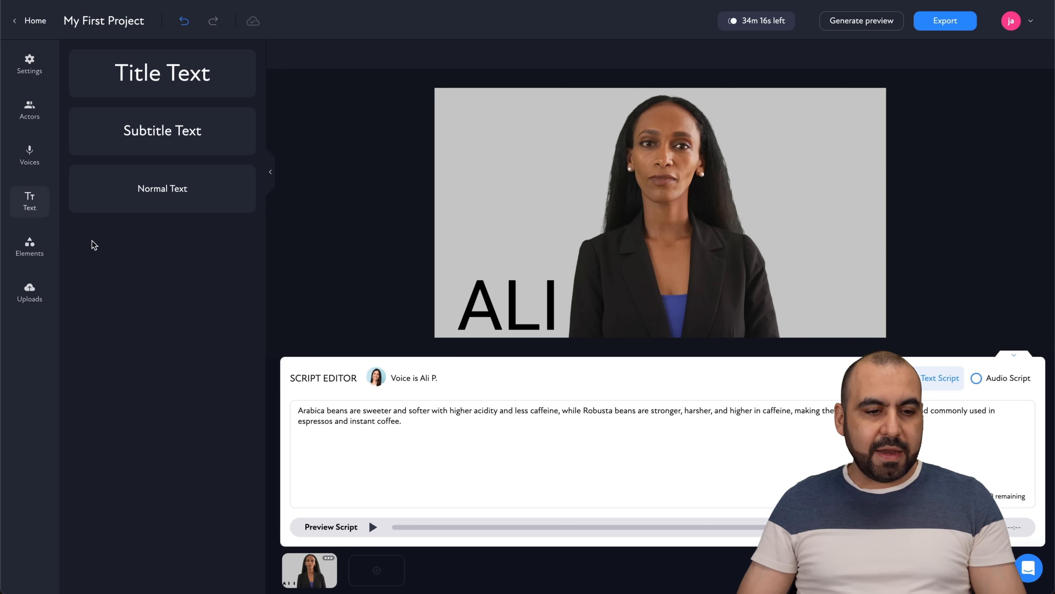
left_click(29, 247)
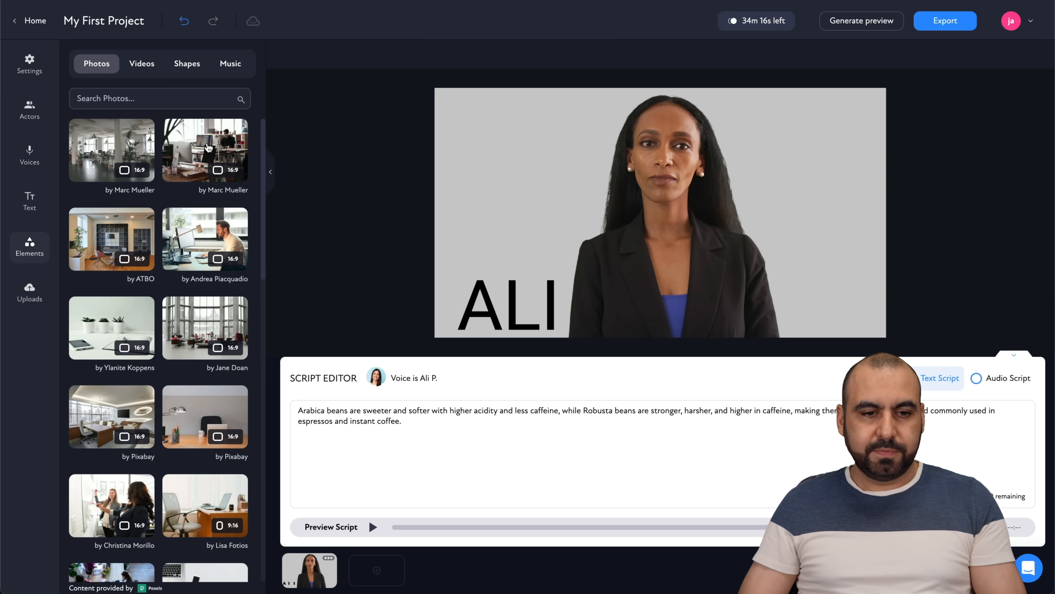
- Set the Marc Mueller office photo as the scene background behind Aliyah
right_click(659, 211)
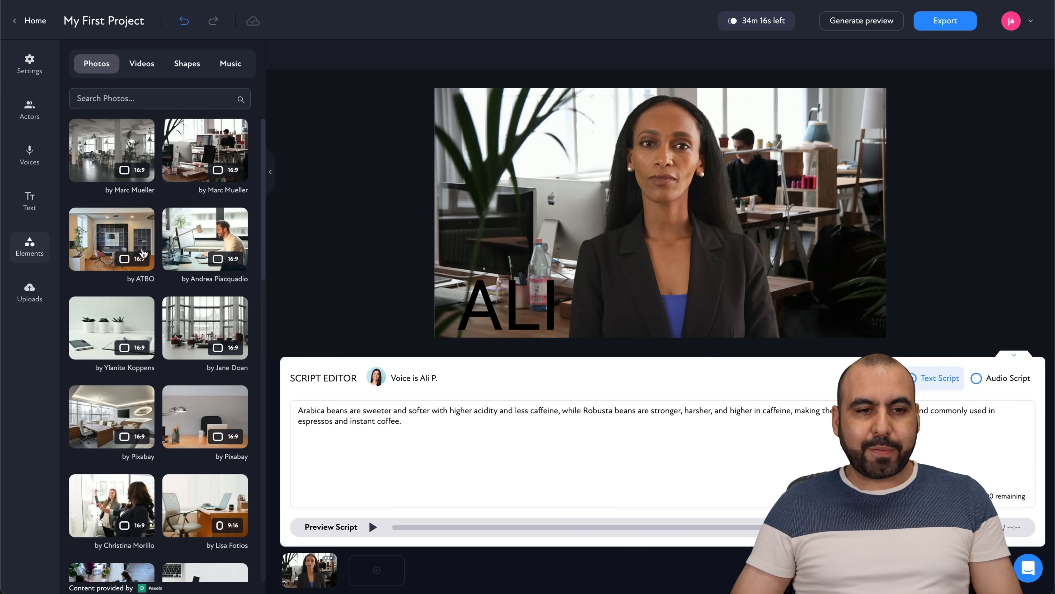
left_click(186, 64)
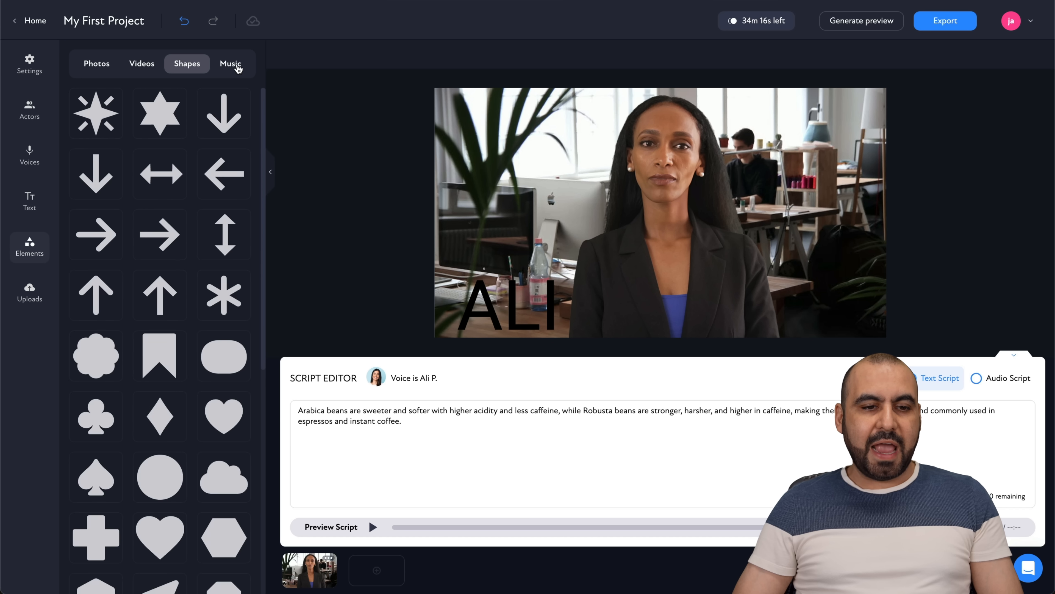
- Add the 'A New Beginning' music track at volume 10 with looping turned on
left_click(230, 64)
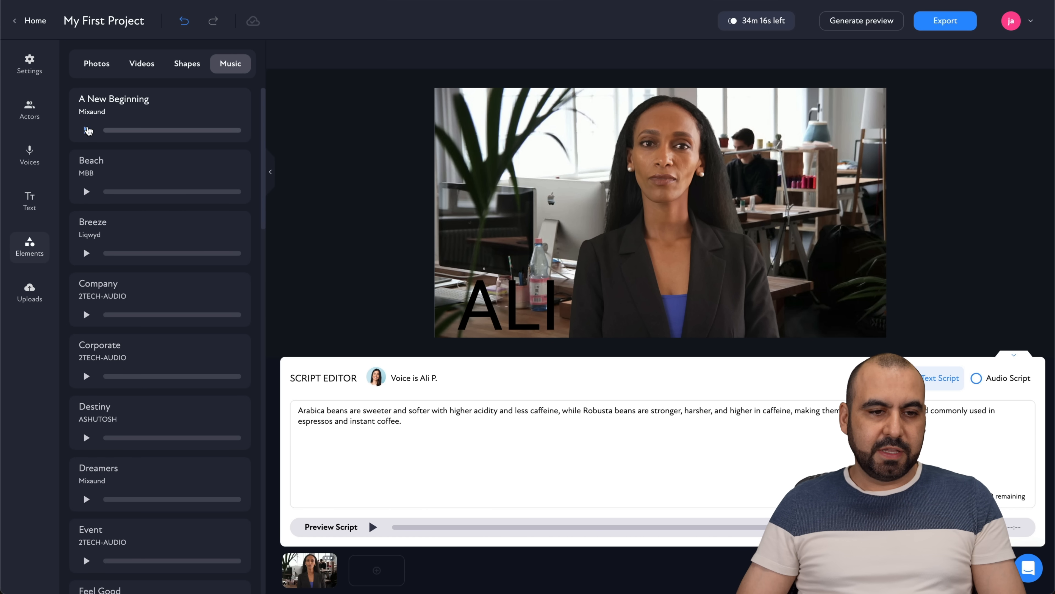
left_click(86, 130)
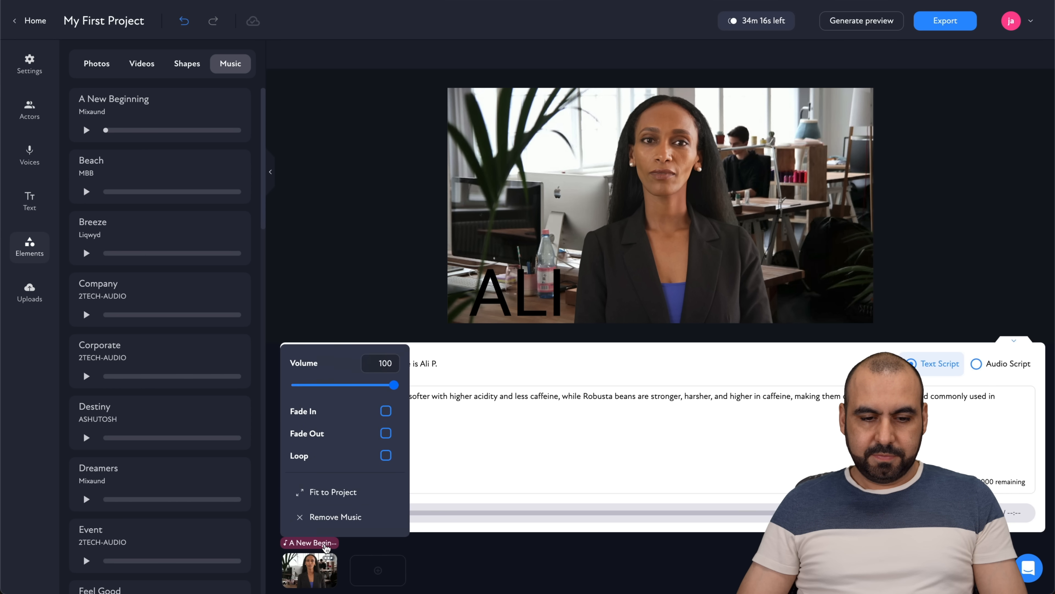
left_click_drag(393, 385, 303, 385)
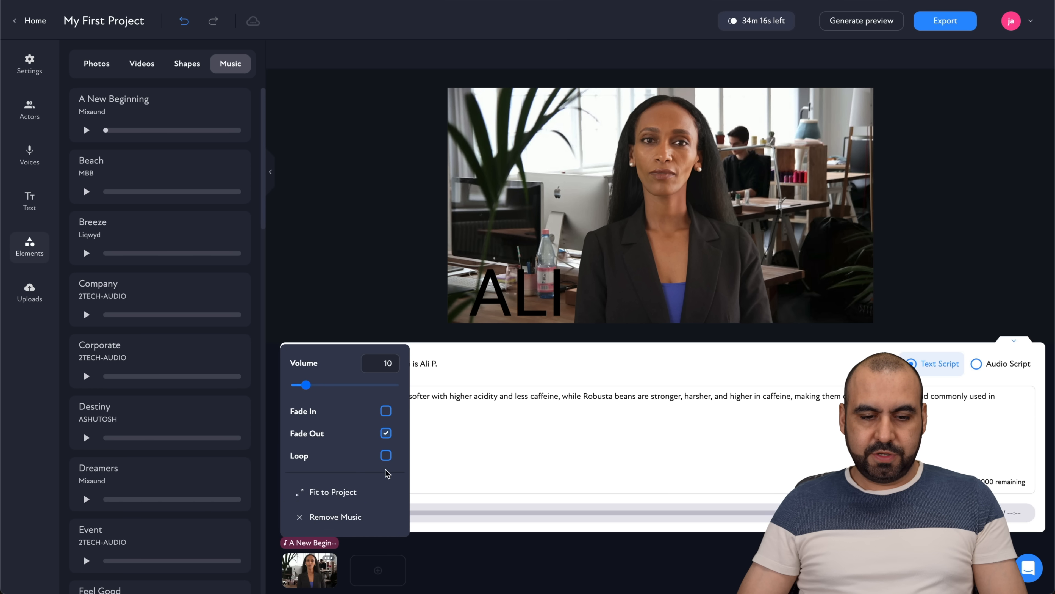
left_click(386, 455)
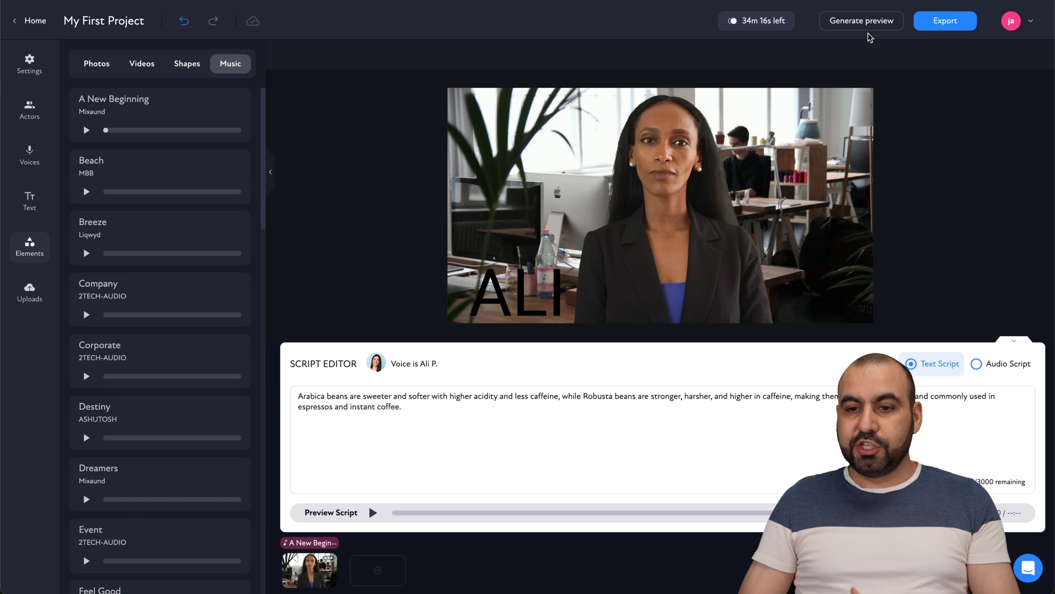
- Generate the watermarked video preview and play it
left_click(861, 20)
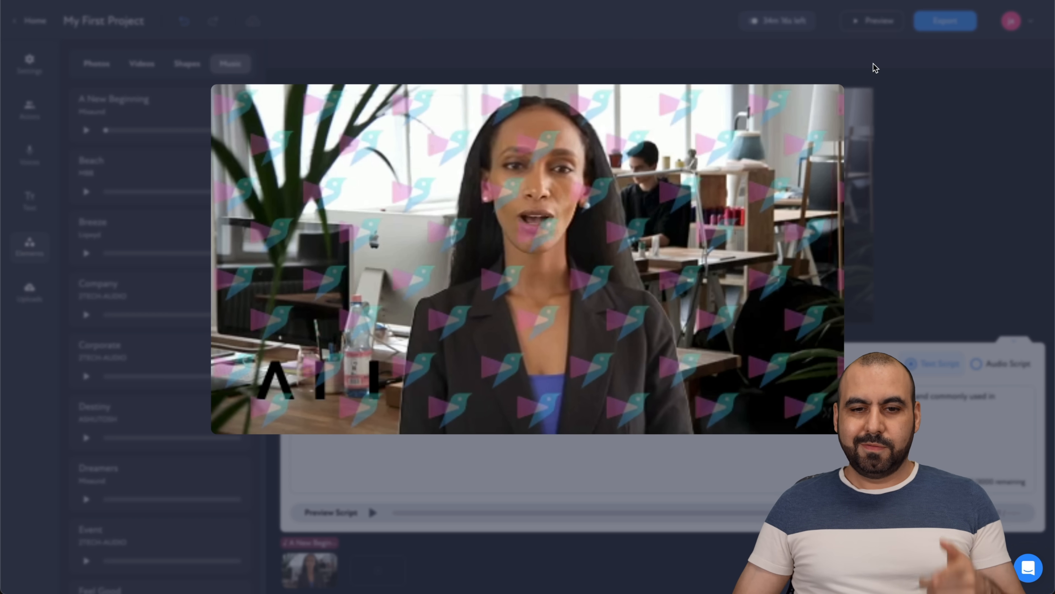
left_click(527, 256)
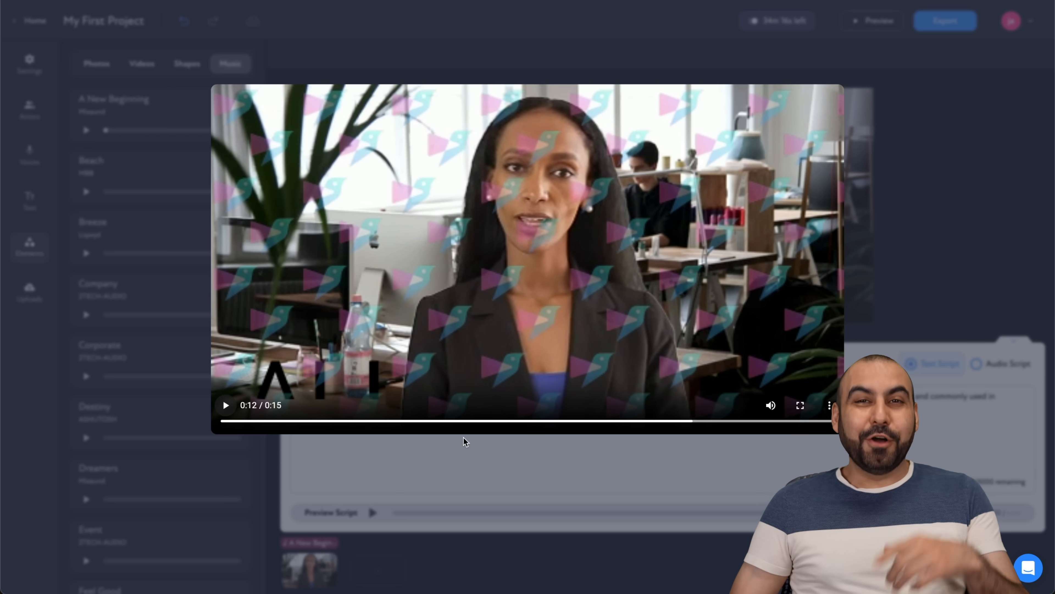
mouse_move(539, 376)
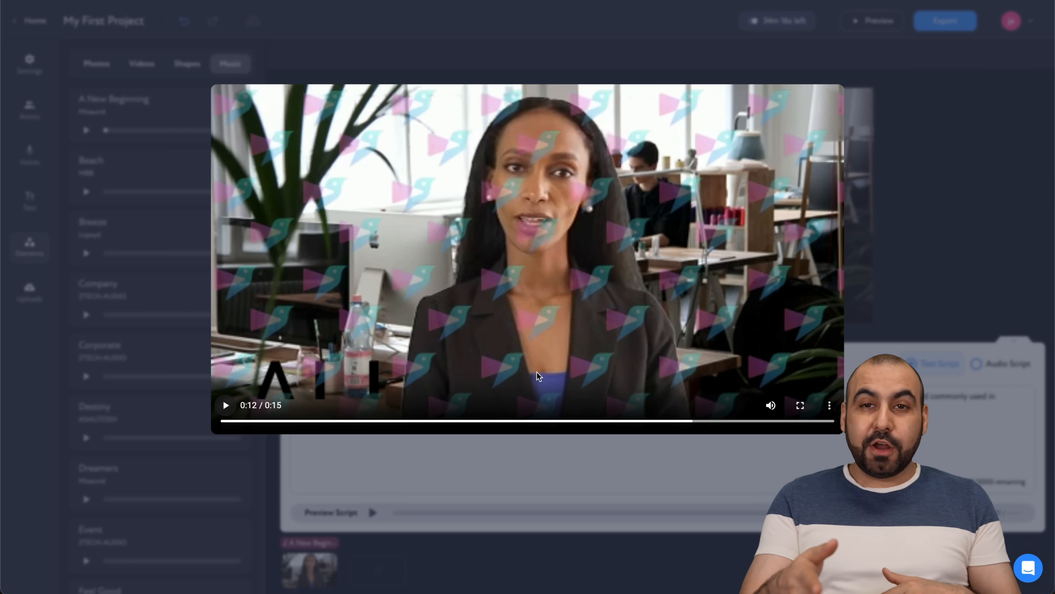
mouse_move(875, 254)
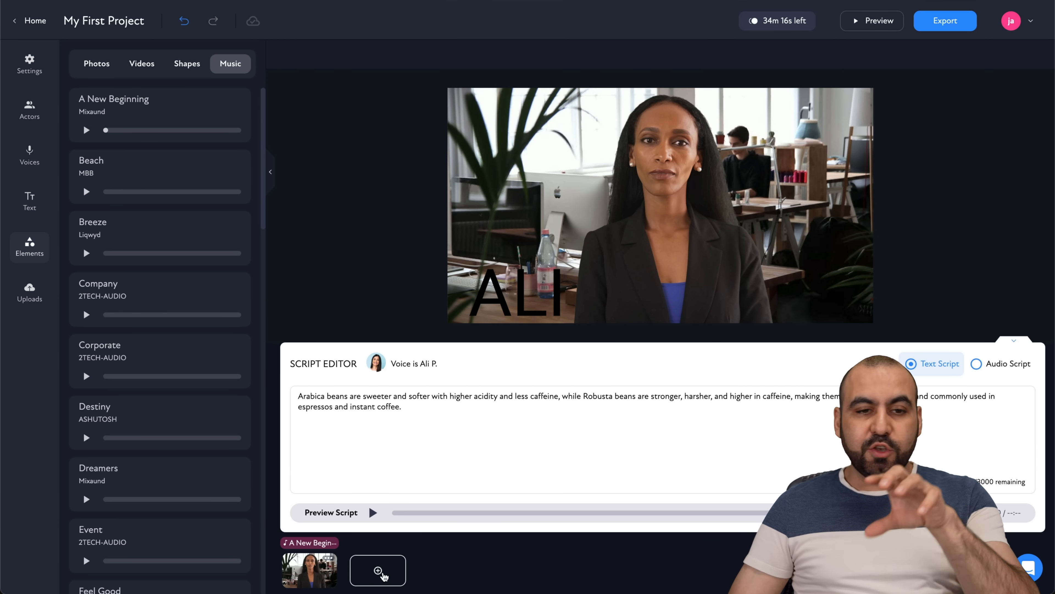
- Add another scene slot to the project timeline
left_click(687, 455)
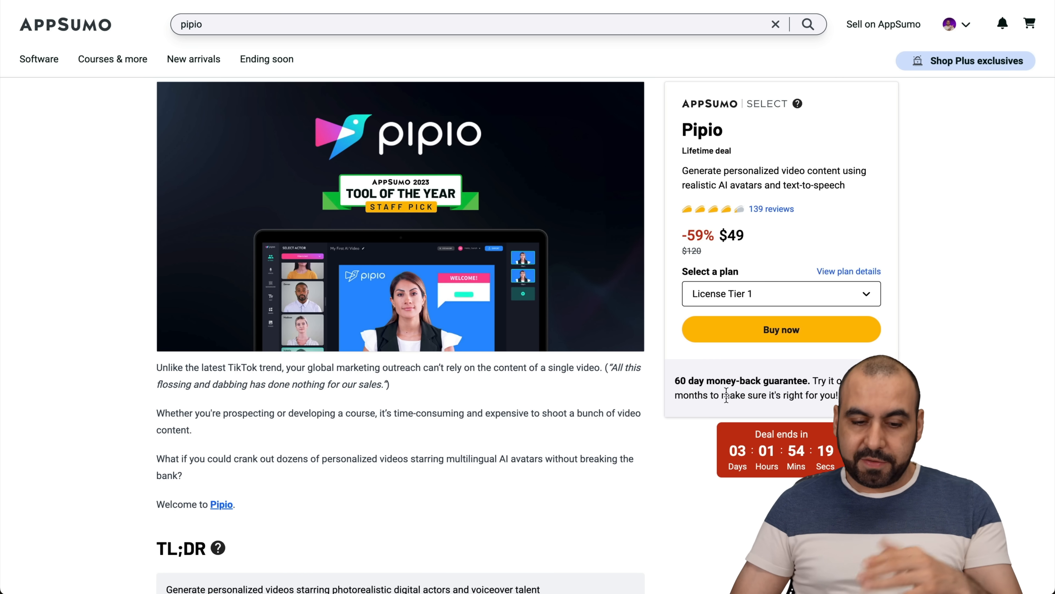
- Scroll to Plans & features and highlight the Premium Plan updates term
scroll("down", 3)
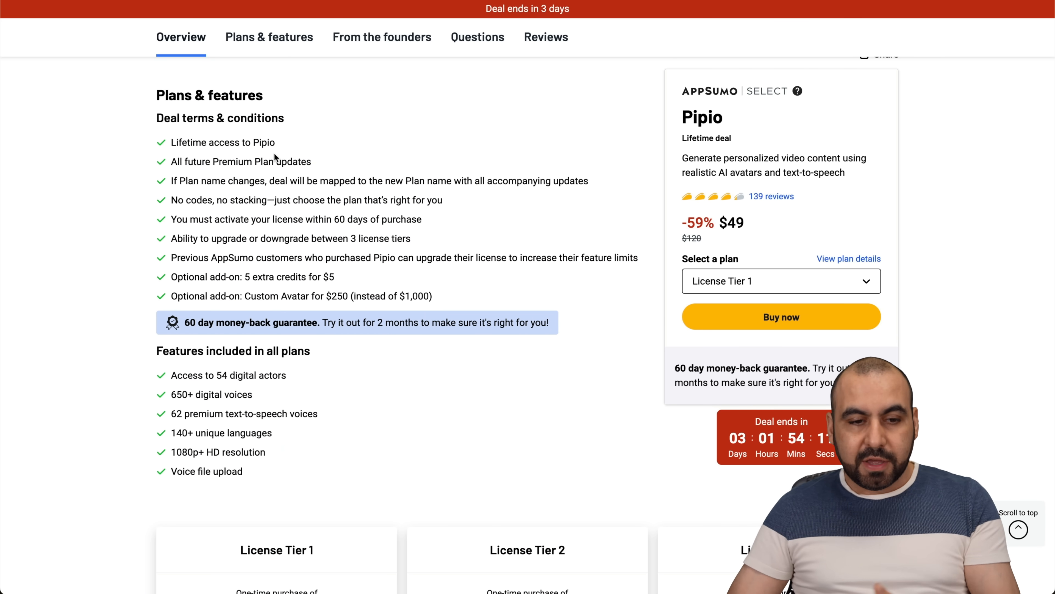
left_click_drag(213, 161, 312, 161)
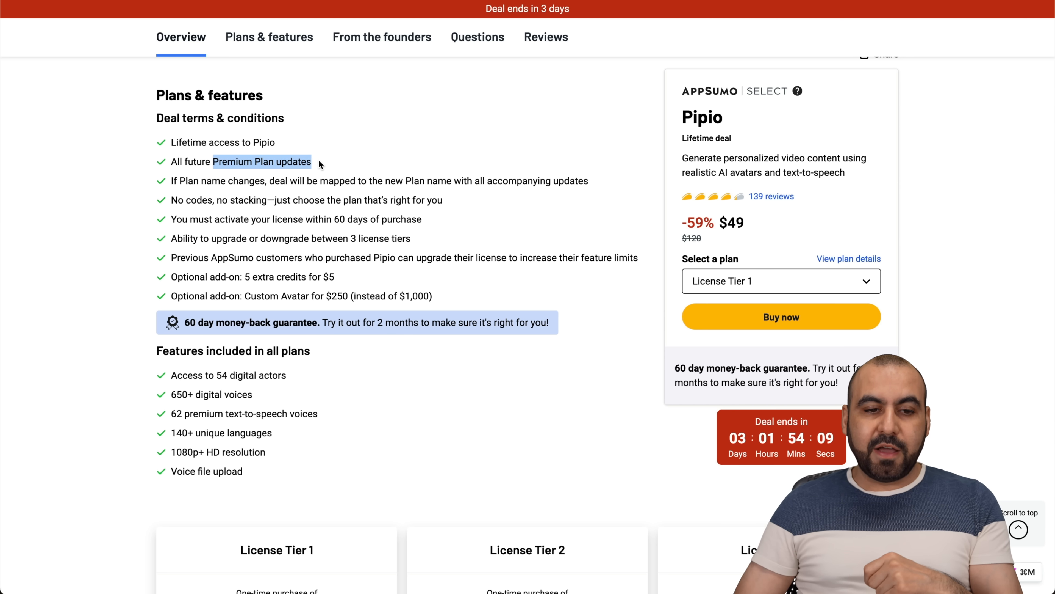
scroll("down", 3)
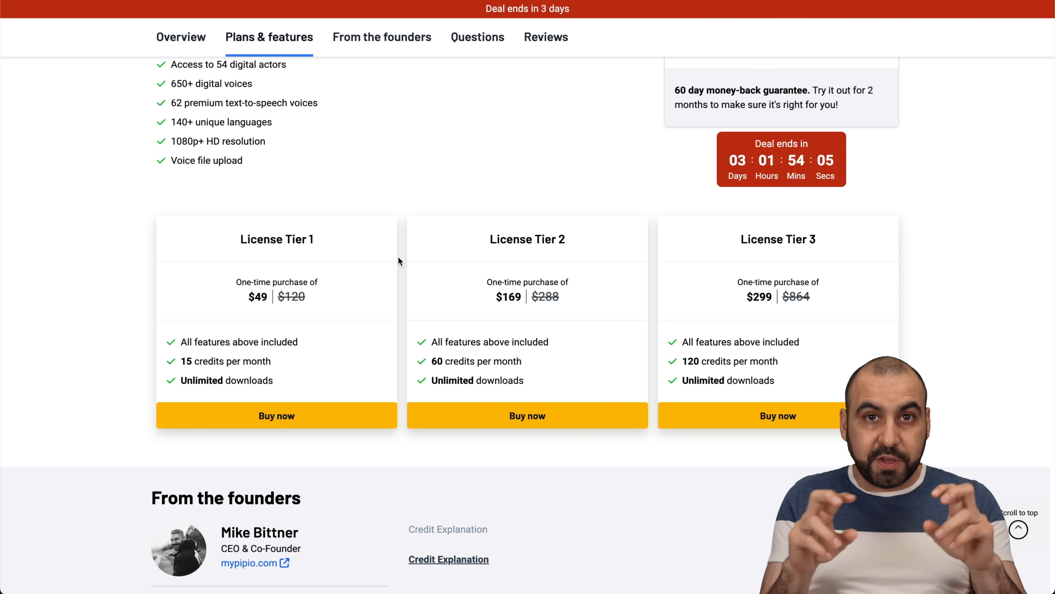
mouse_move(255, 254)
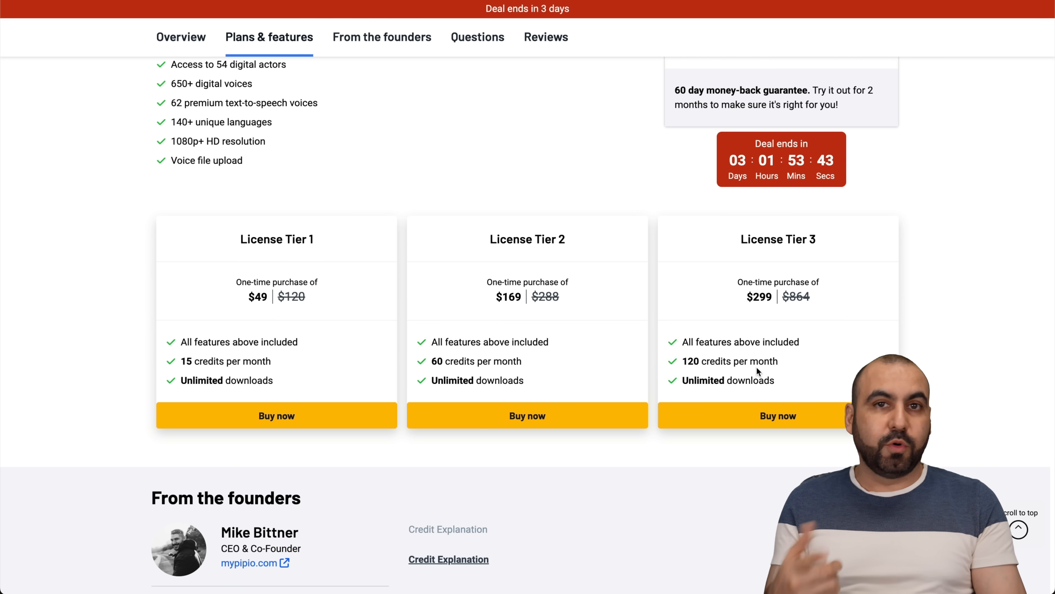
mouse_move(482, 372)
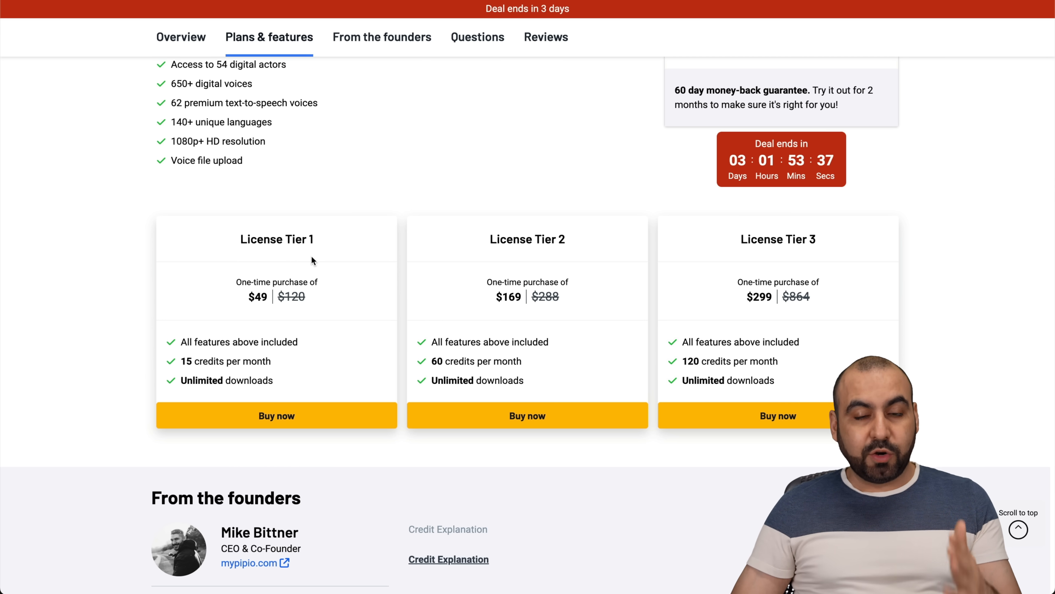
mouse_move(339, 316)
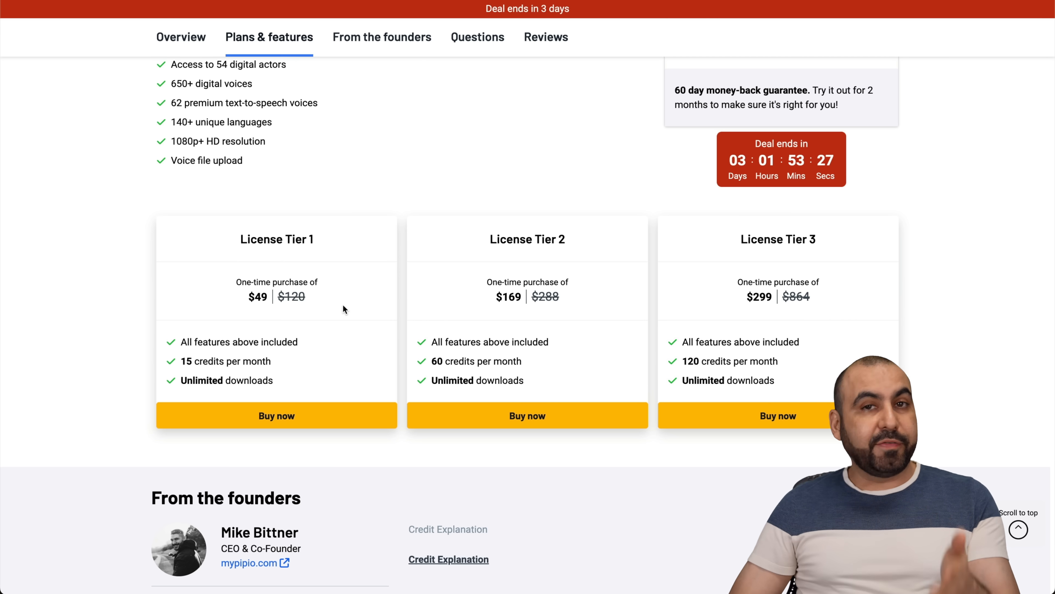
mouse_move(704, 274)
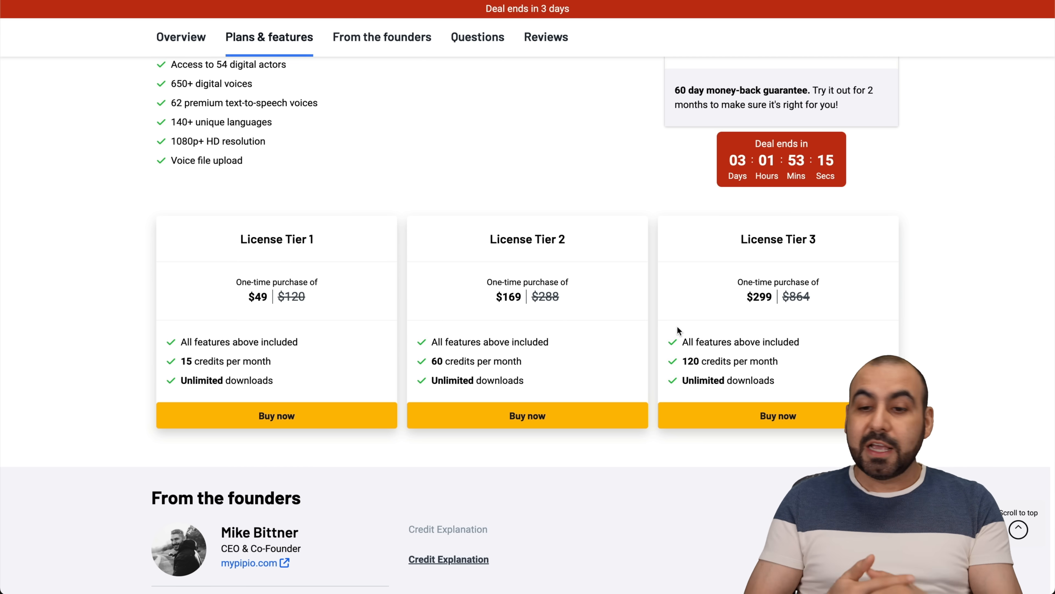
- Highlight the 60 day money-back guarantee text beside the license tiers
left_click_drag(675, 91, 873, 90)
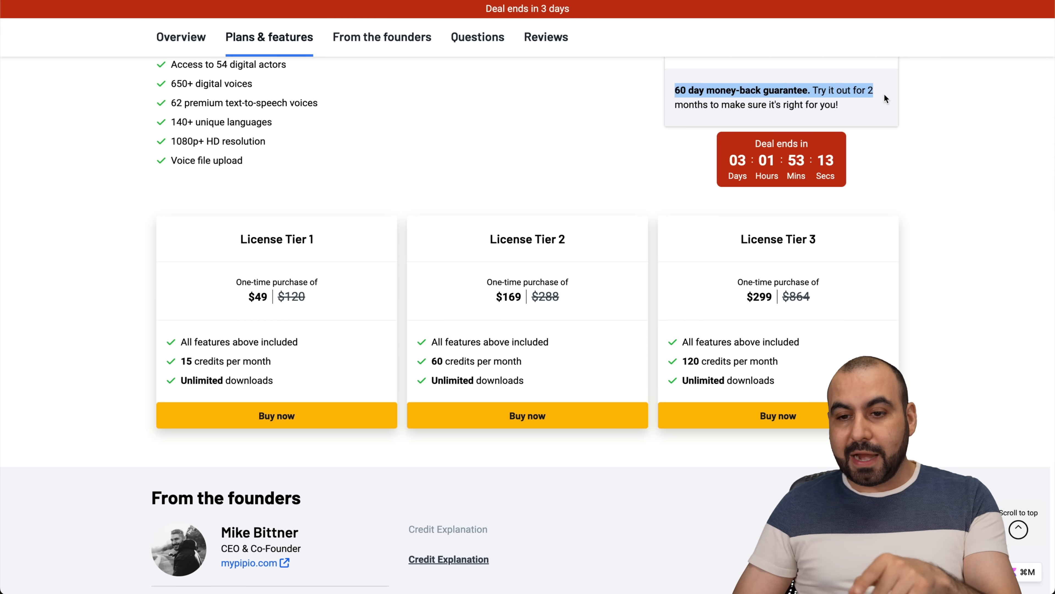